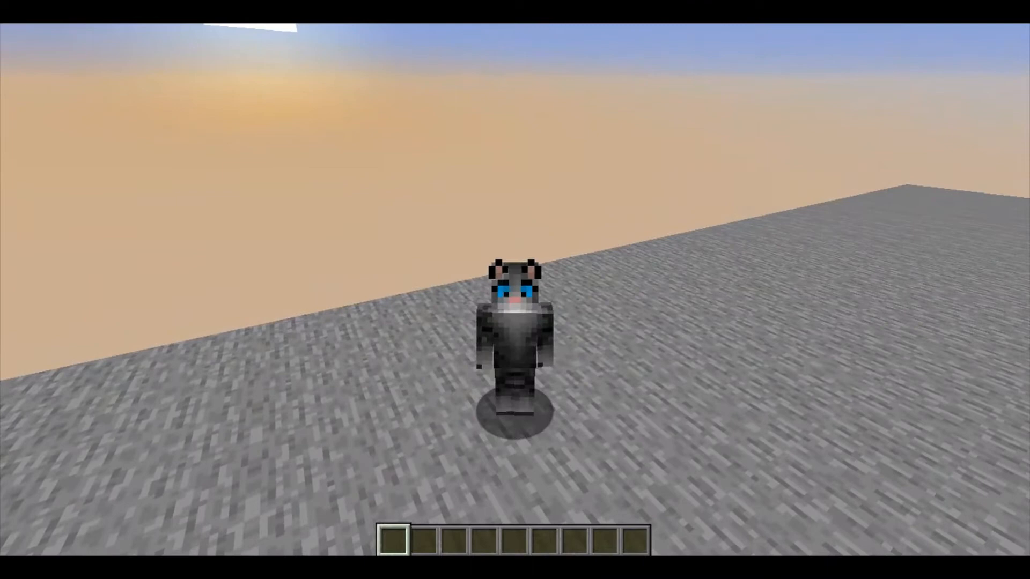
- Show the F3 debug overlay, revealing the biome minecraft:the_void on 1.16.5
{"action": "key", "text": "f3"}
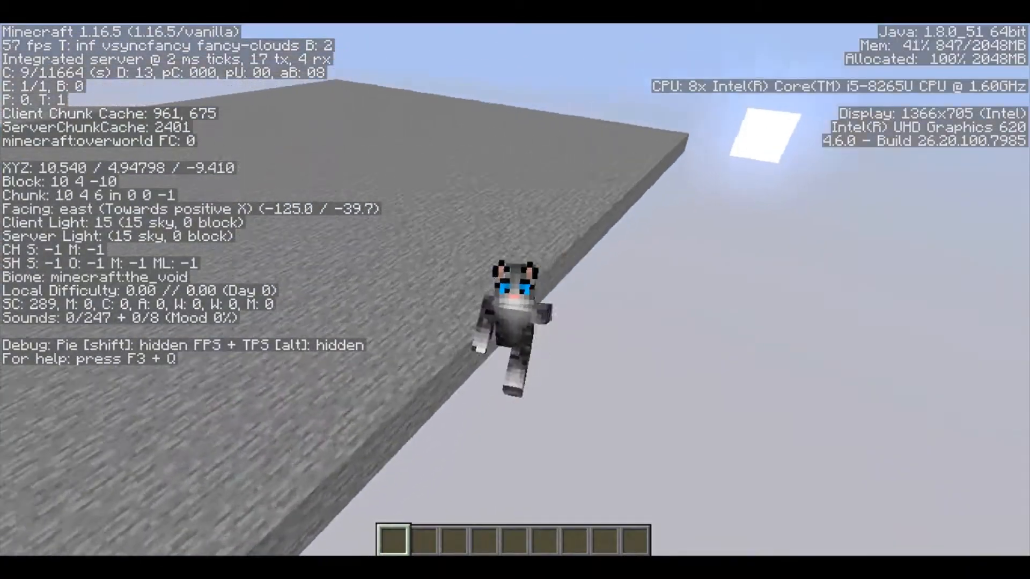
- Hide the F3 debug overlay to view the lone stone platform from above
{"action": "key", "text": "F3"}
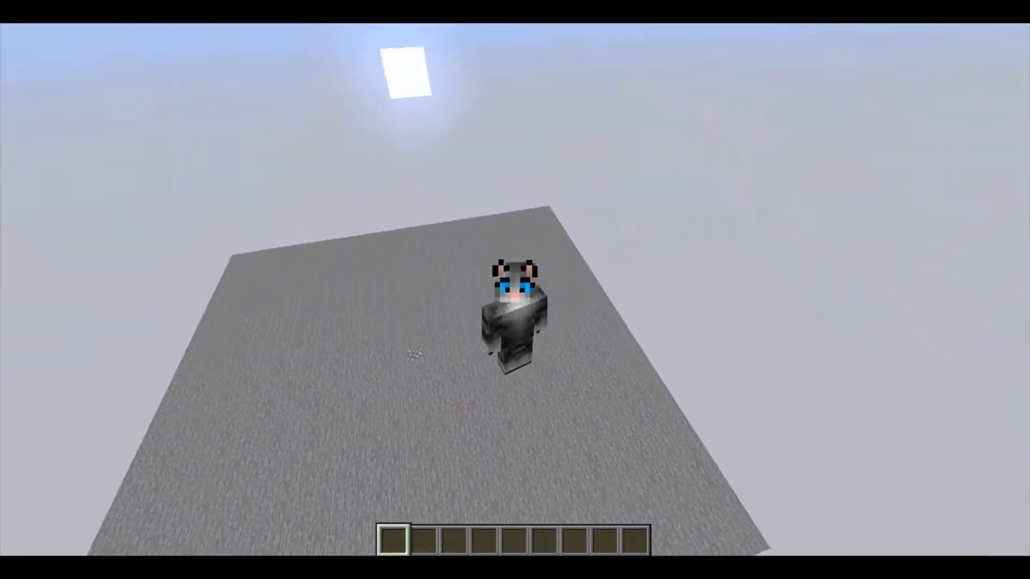
{"action": "mouse_move", "coordinate": [515, 289]}
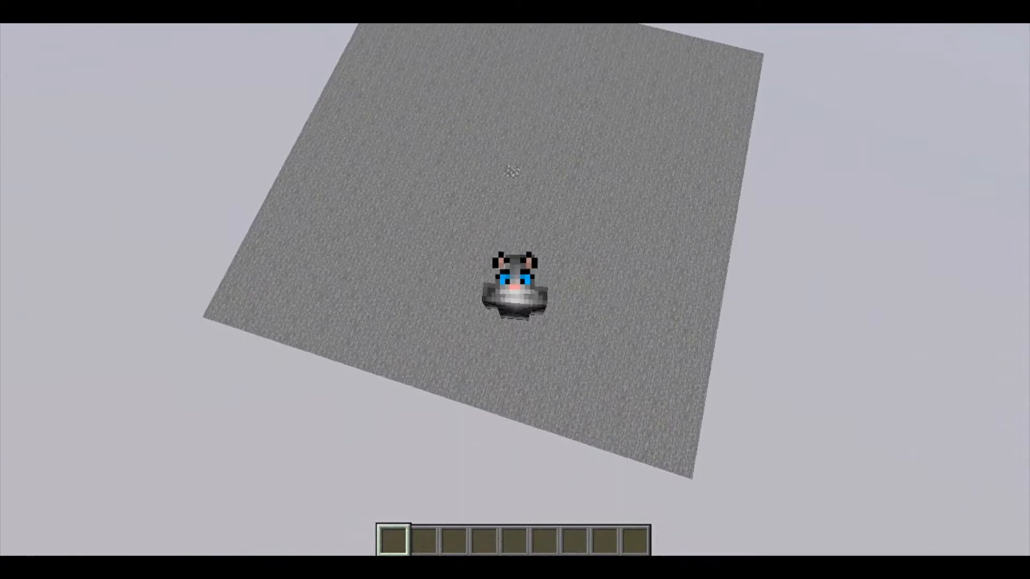